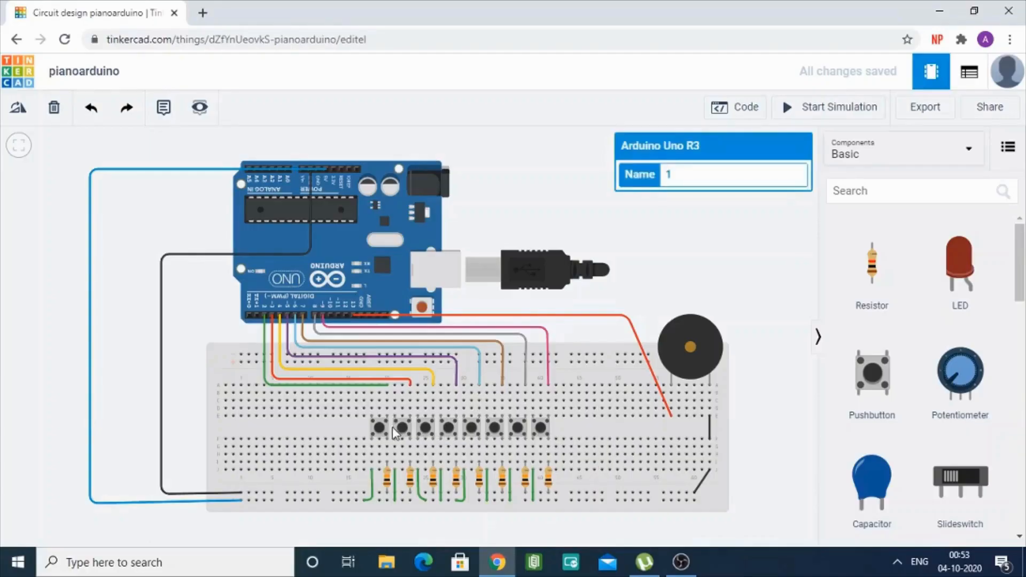
mouse_move(533, 435)
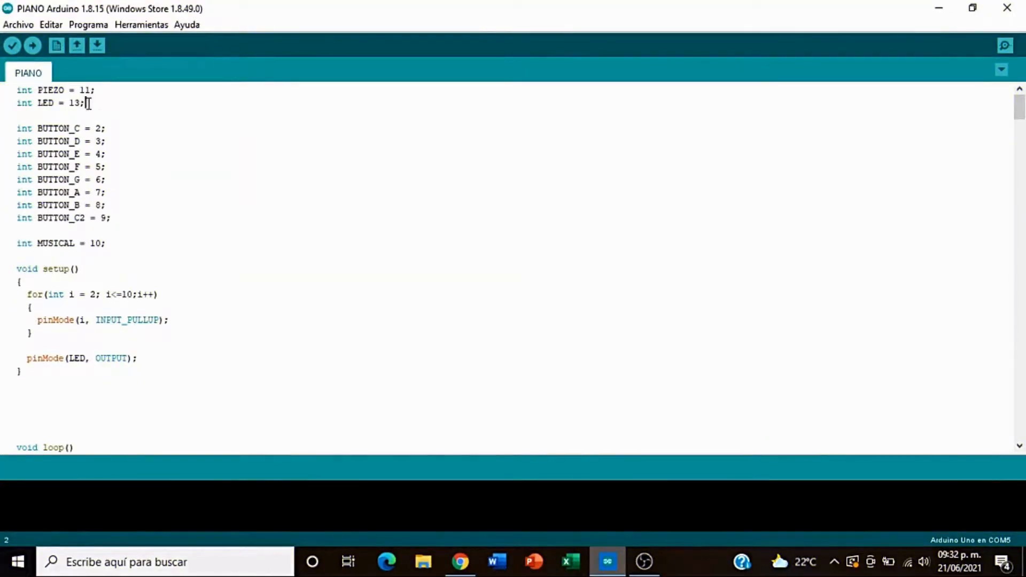
Select the eight button pin declarations from BUTTON_C (pin 2) through BUTTON_C2 (pin 9).
double_click(24, 128)
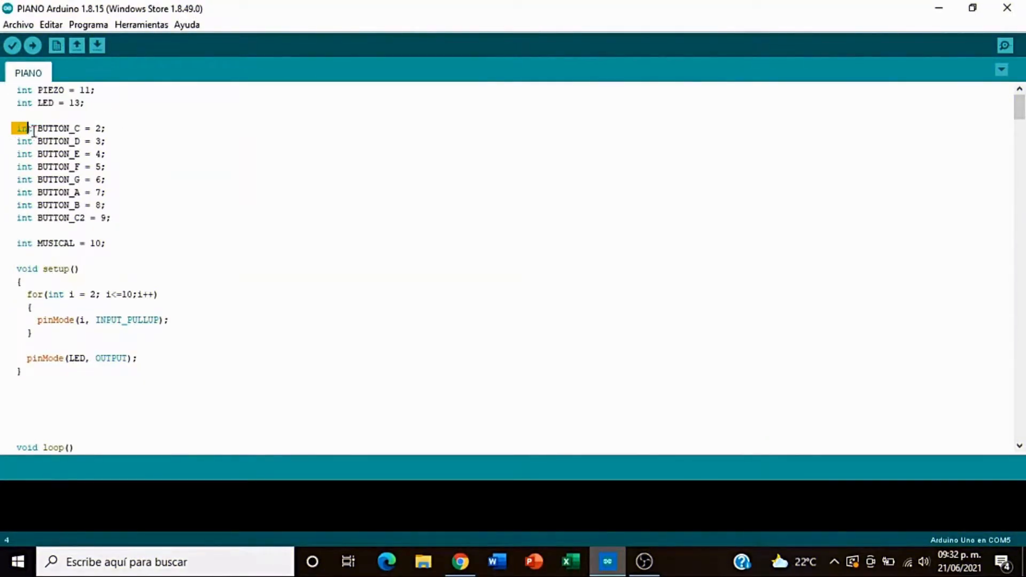
left_click_drag(26, 128, 111, 218)
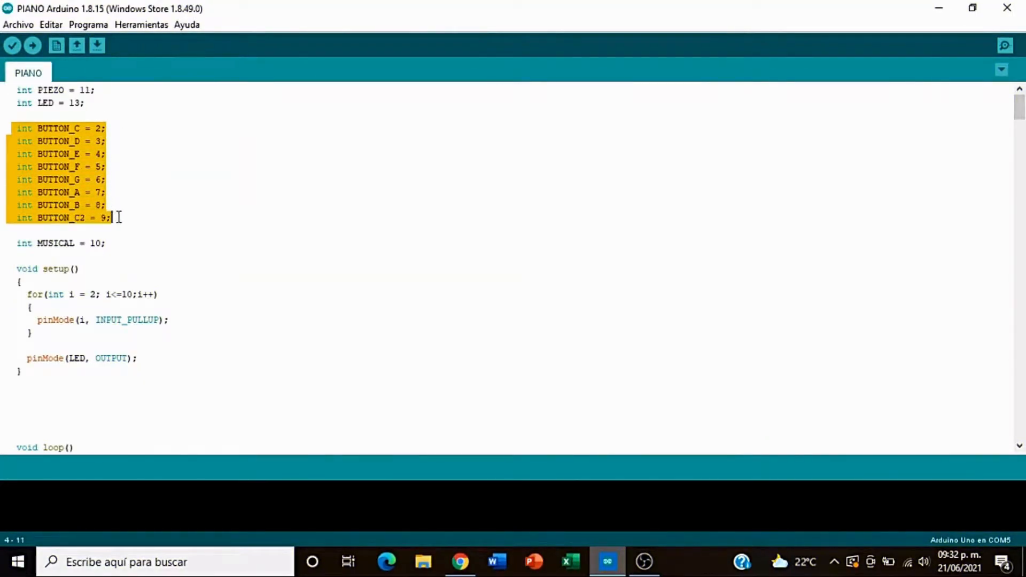